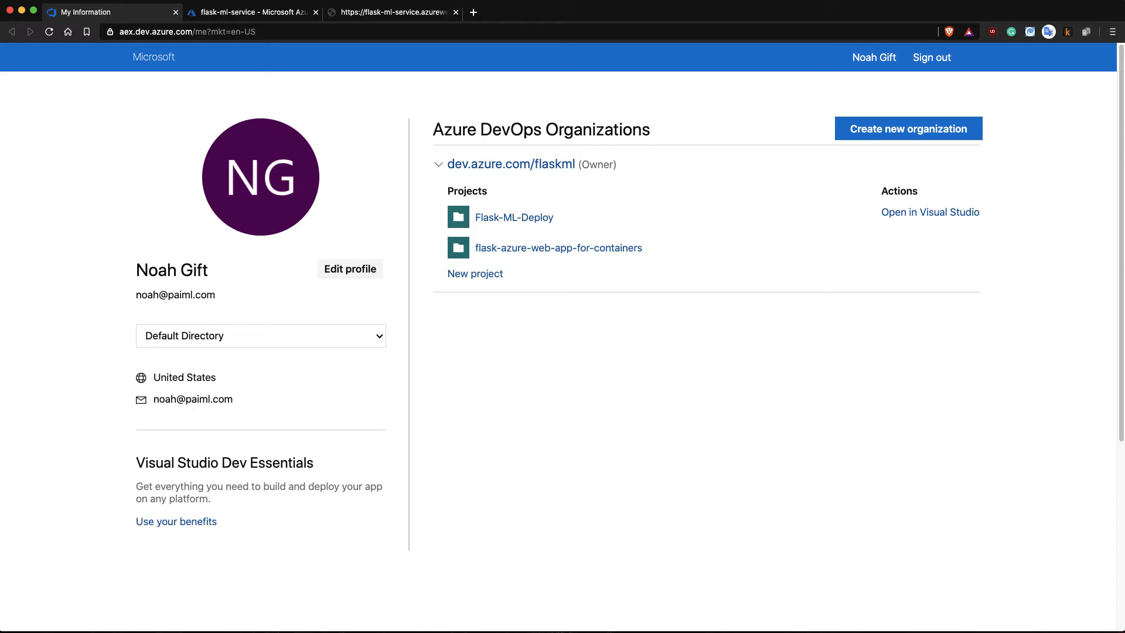
mouse_move(513, 218)
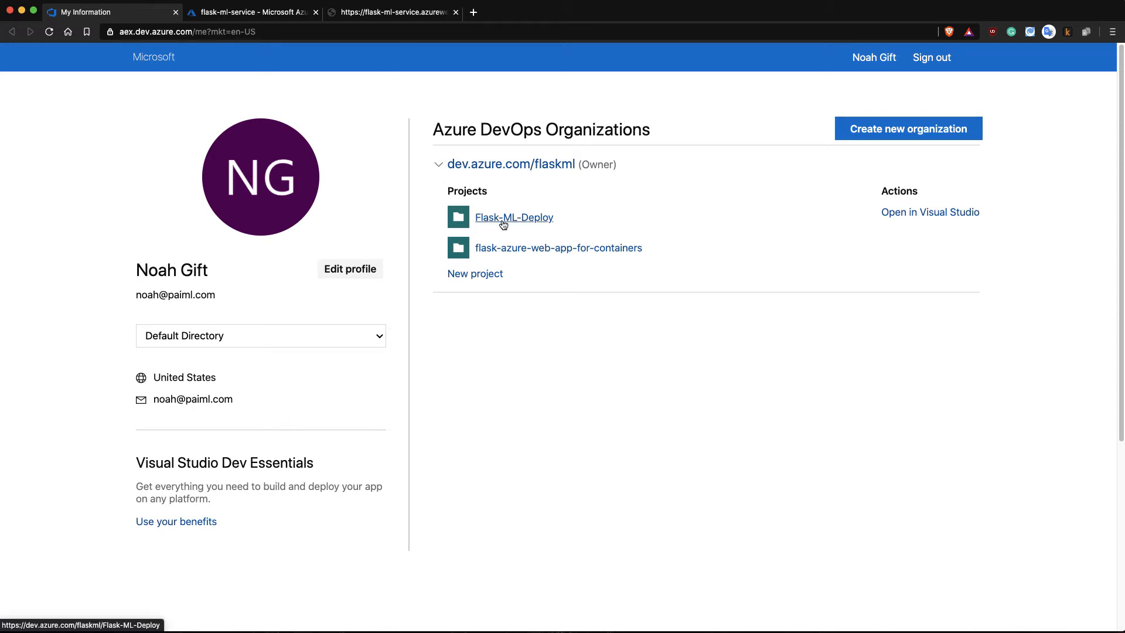
Step: Show the Flask-ML-Deploy project's Pipelines list with its last successful run
click(514, 217)
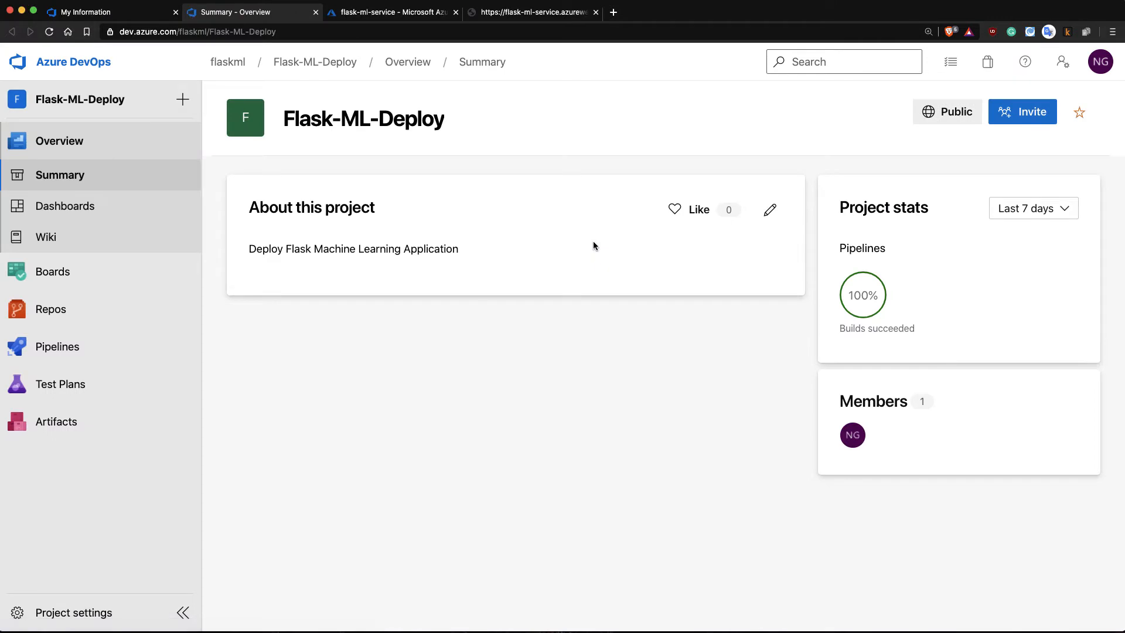
click(58, 347)
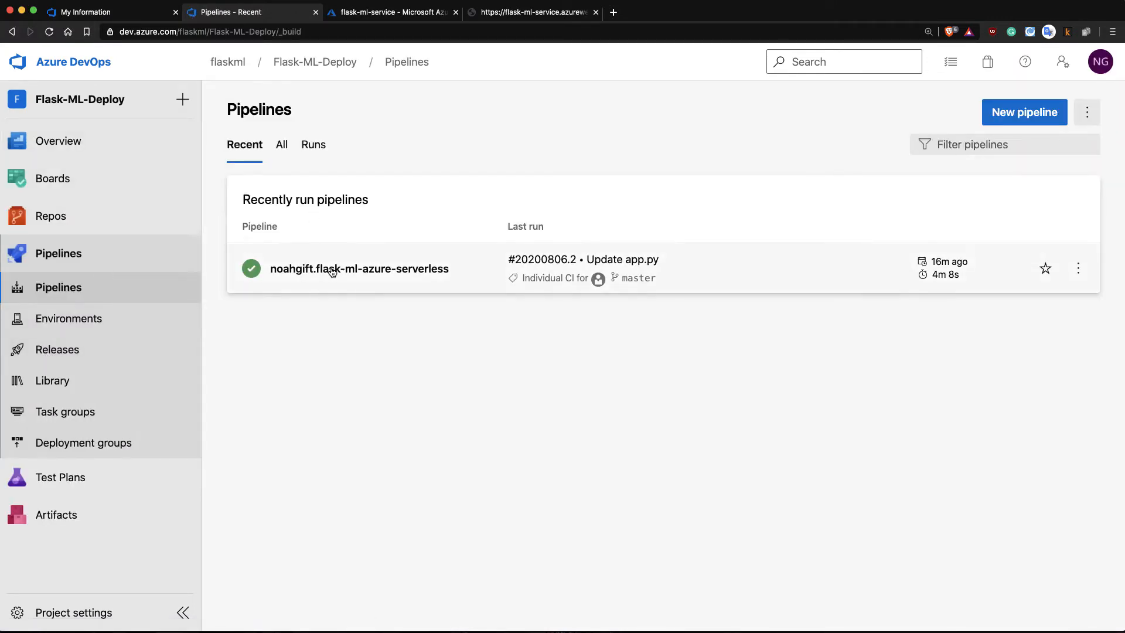
mouse_move(390, 282)
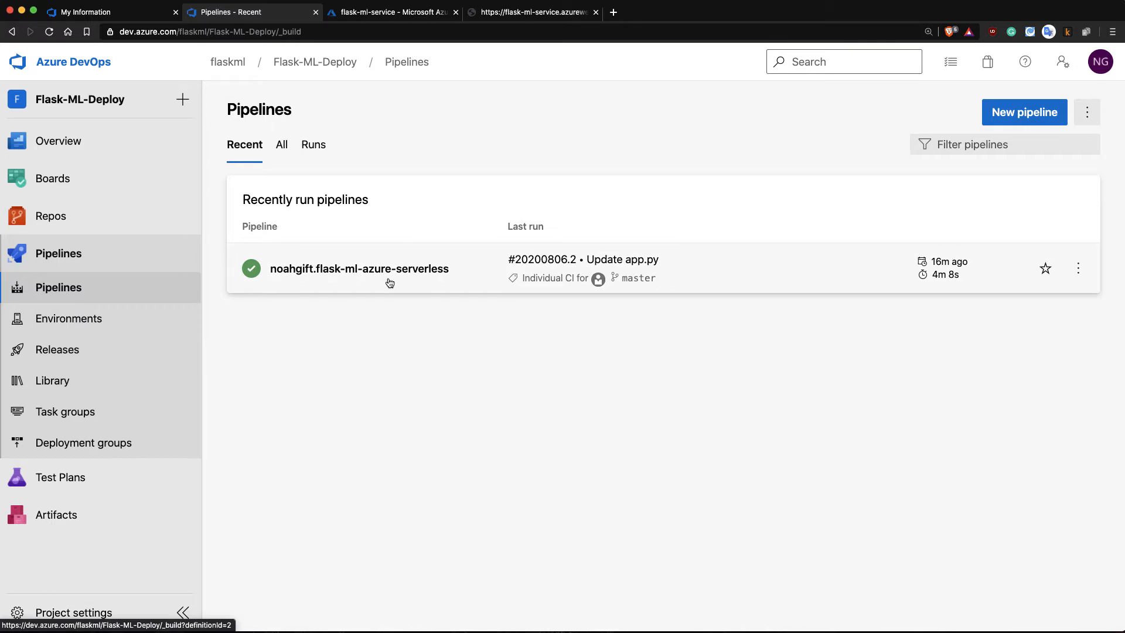
mouse_move(635, 278)
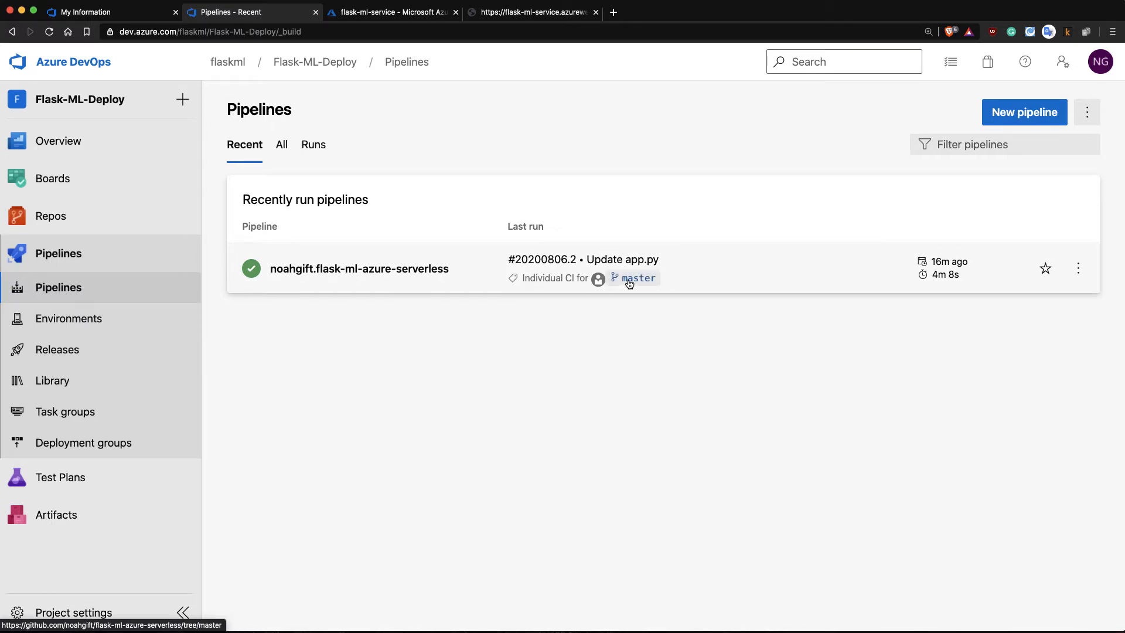
Step: From the last run, open the flask-ml-azure-serverless master branch on GitHub and browse its files
click(637, 278)
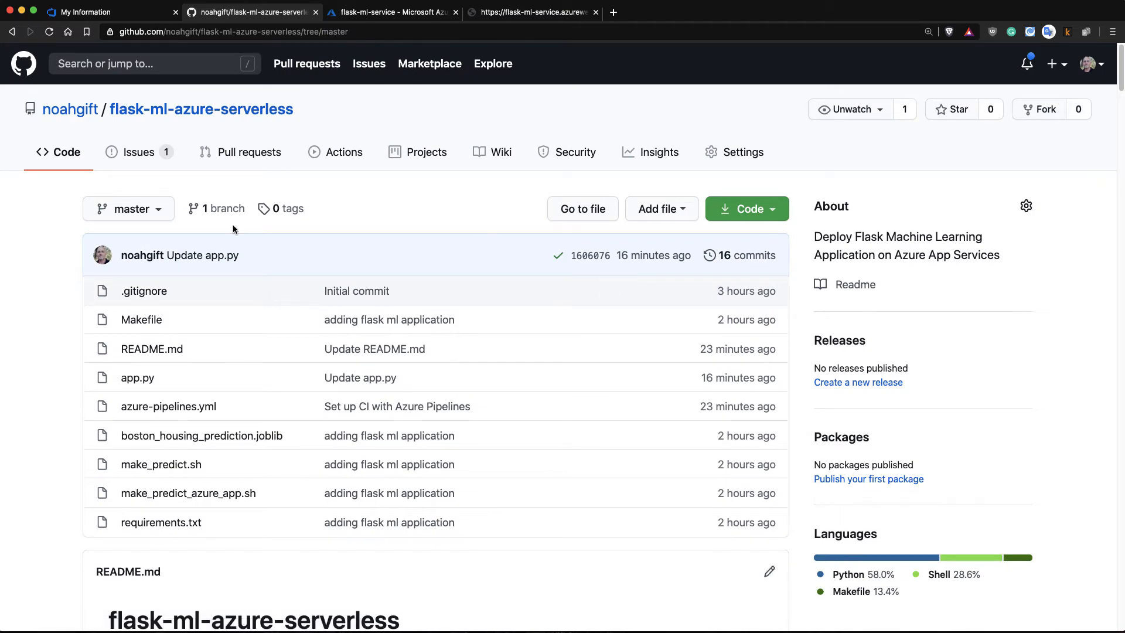
mouse_move(381, 558)
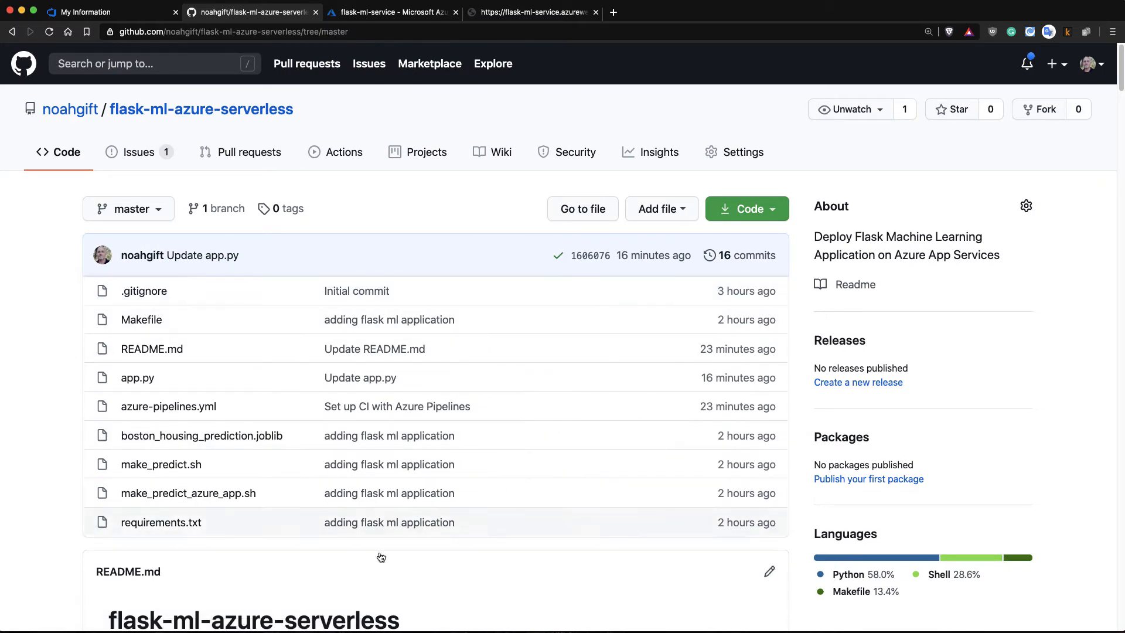
scroll(down, 3)
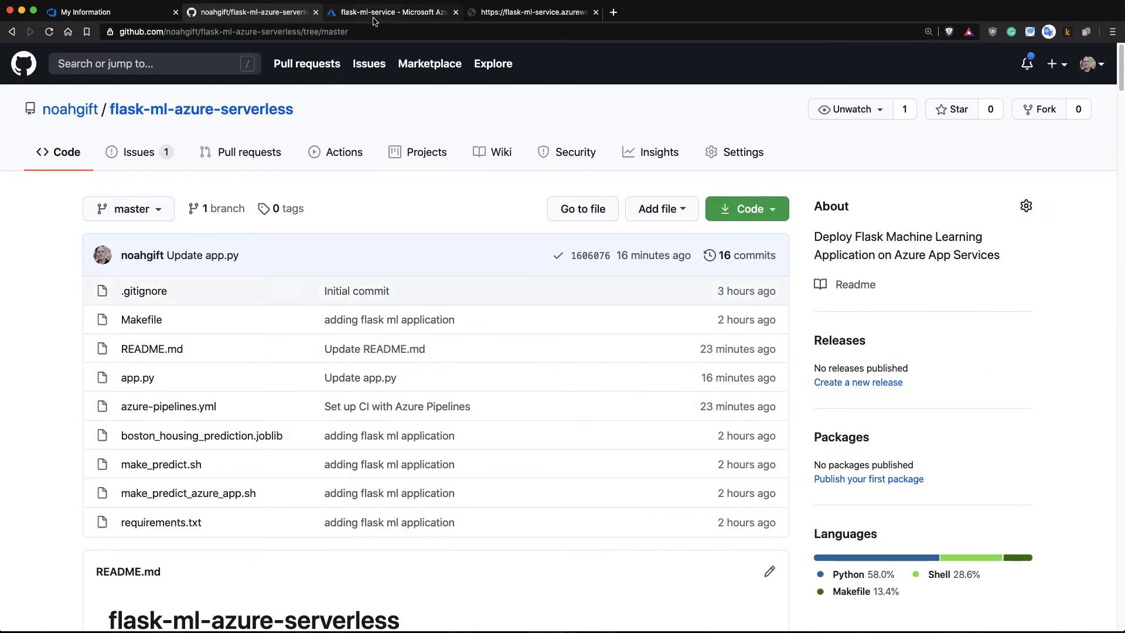
Step: Visit the live flask-ml-service website from its Azure Portal overview
click(392, 11)
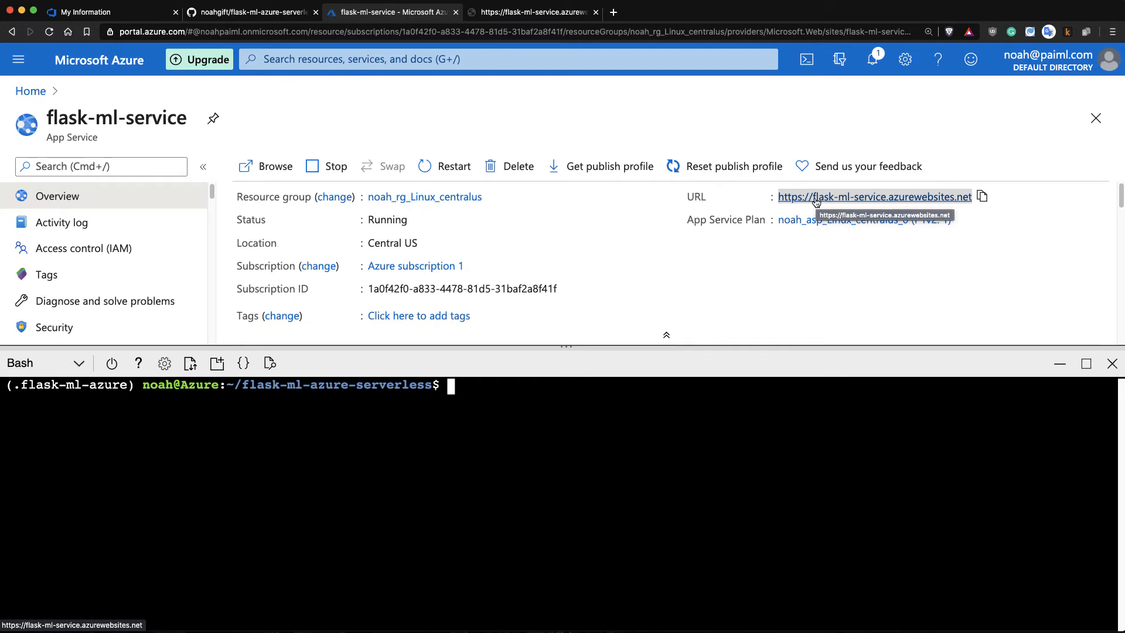
click(874, 197)
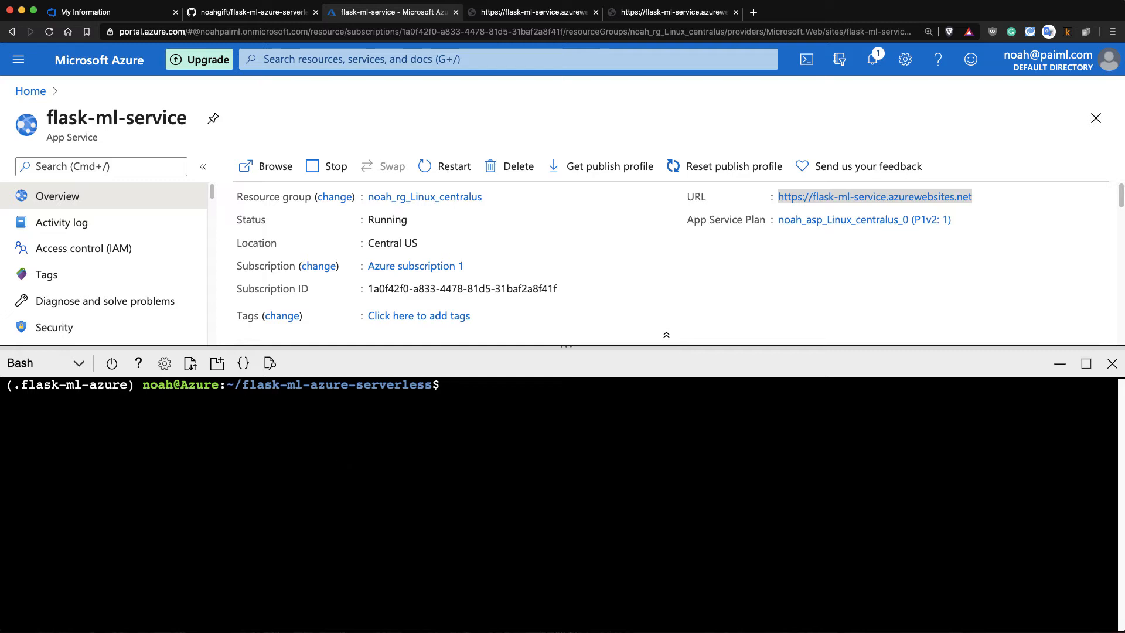
Step: Inspect and run ./make_predict_azure_app.sh in Cloud Shell, returning a prediction of about 20.35
text(cat)
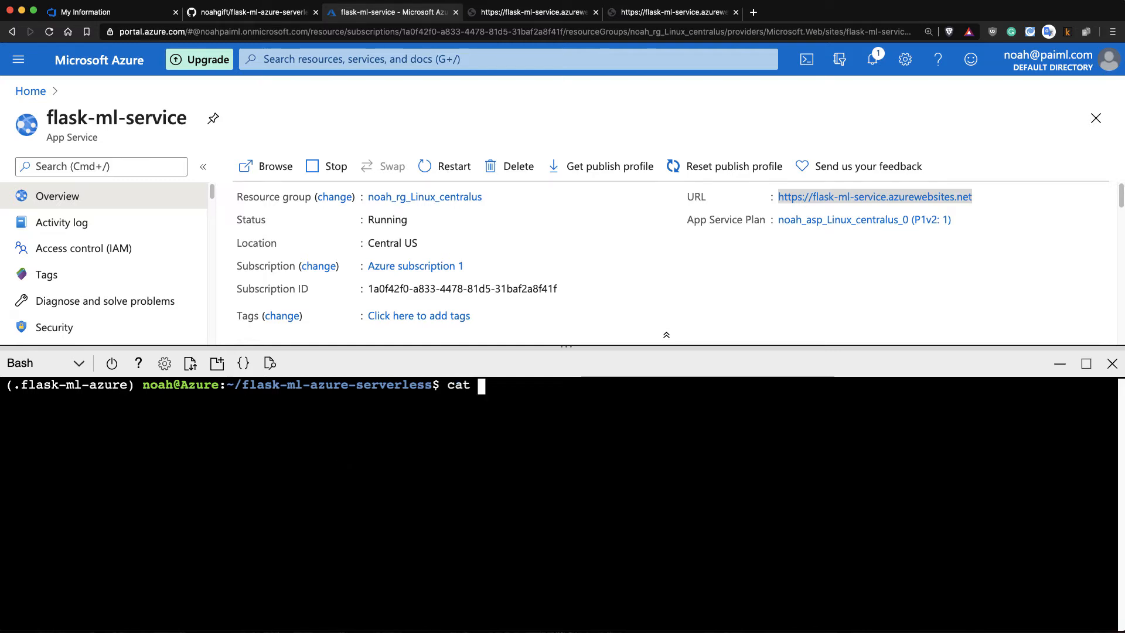
text(make_predict_)
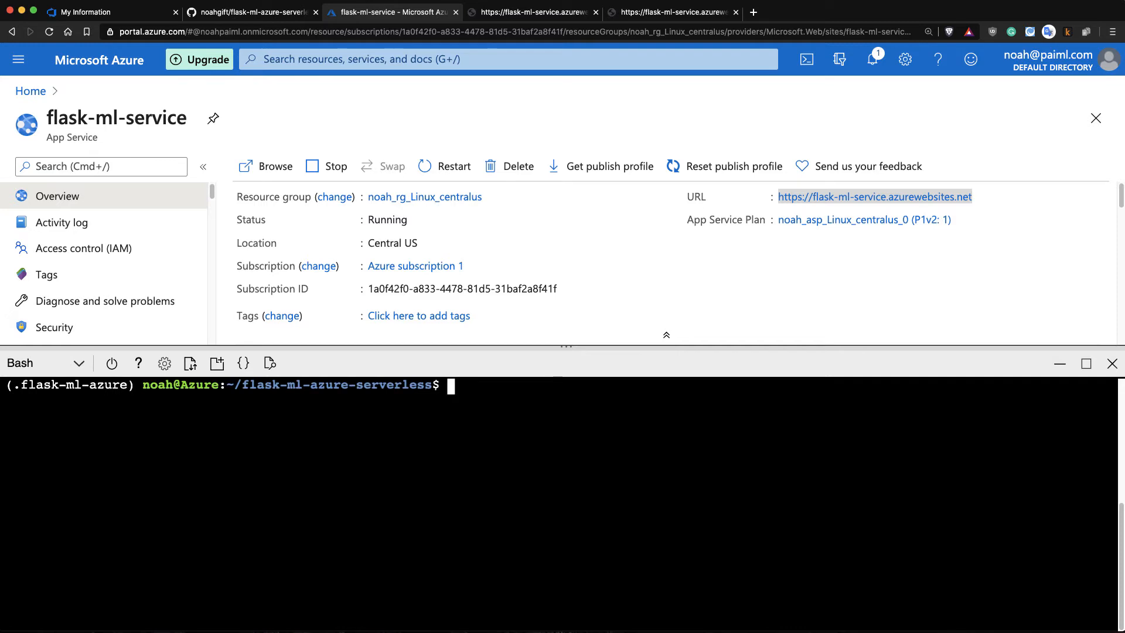
text(./make_predict_azure_app.sh)
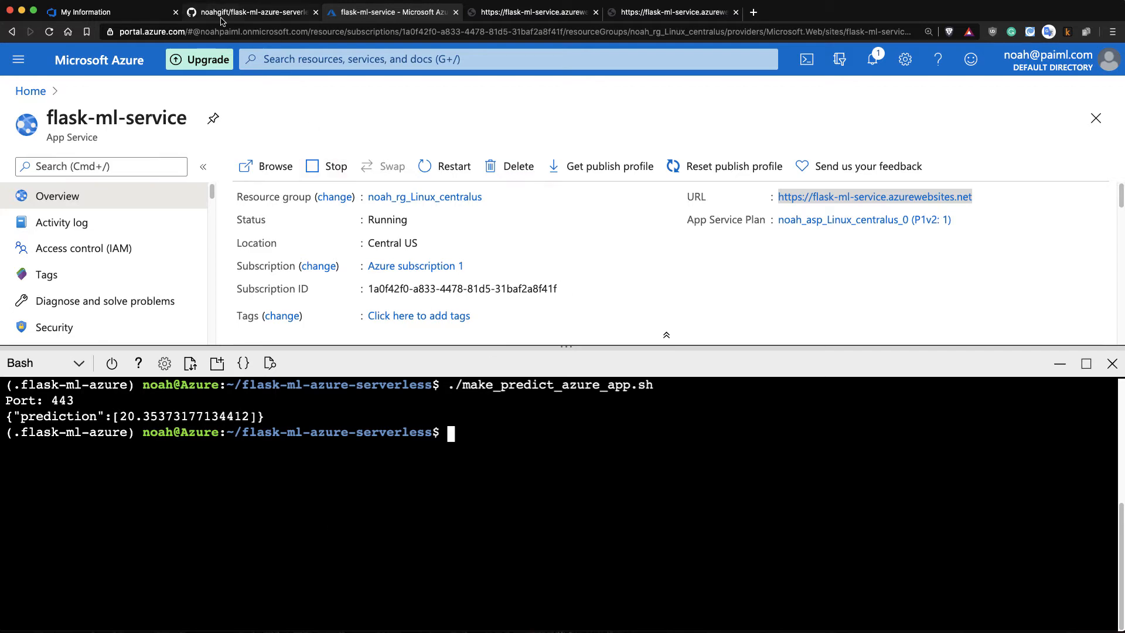
Step: View app.py in the flask-ml-azure-serverless repository on GitHub
click(251, 11)
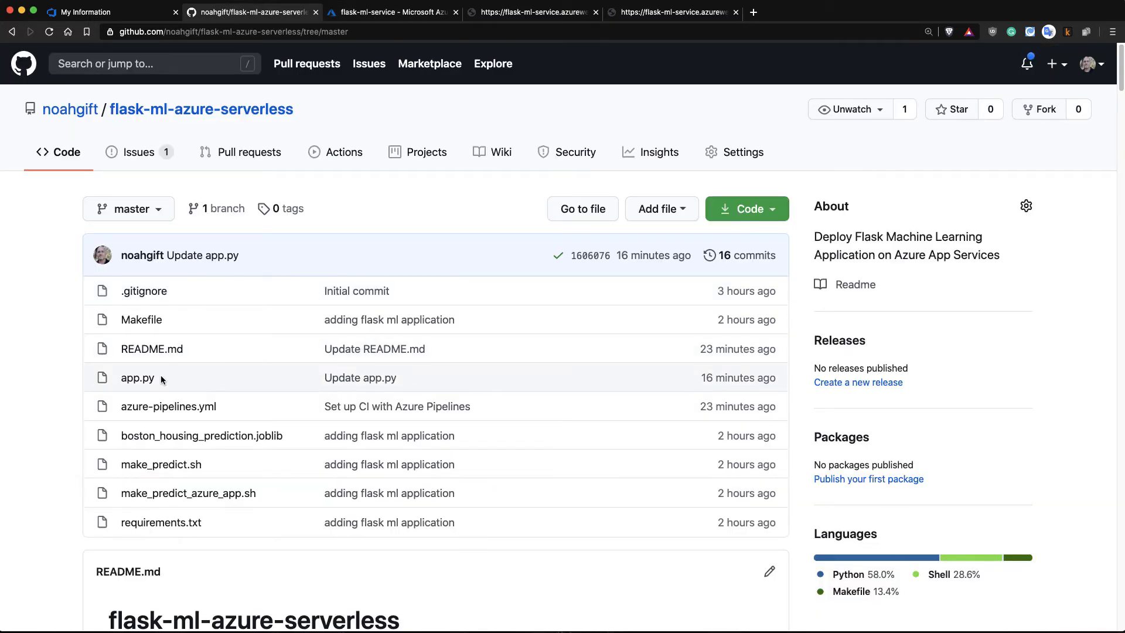
click(137, 377)
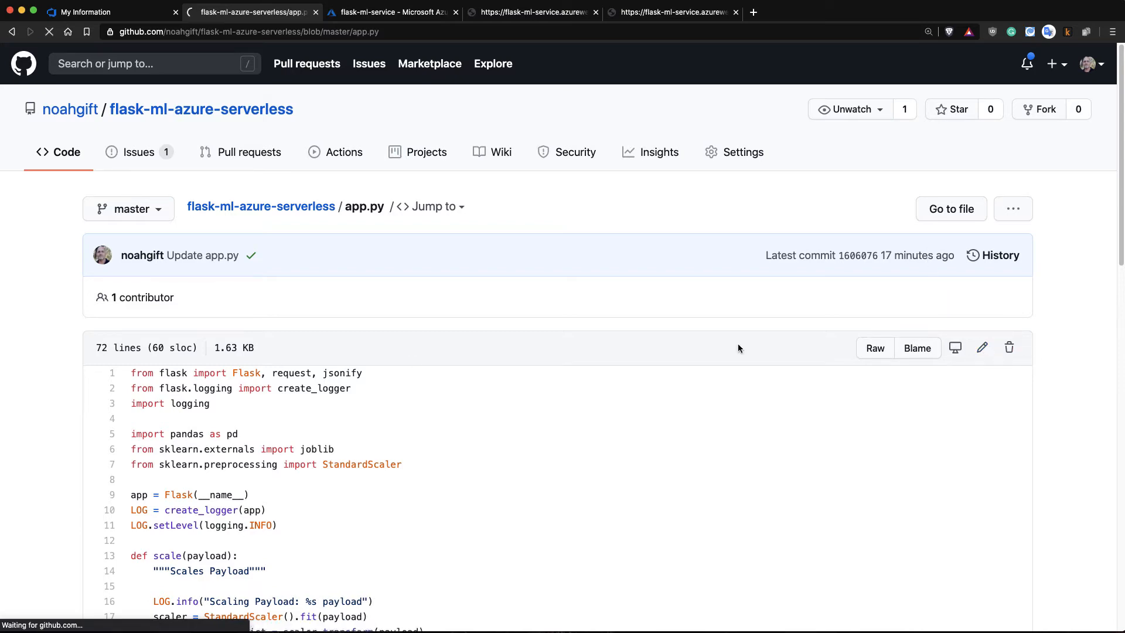
Step: Edit app.py so the home heading reads 'From Azure Pipelines (Continuous Delivery)'
click(982, 348)
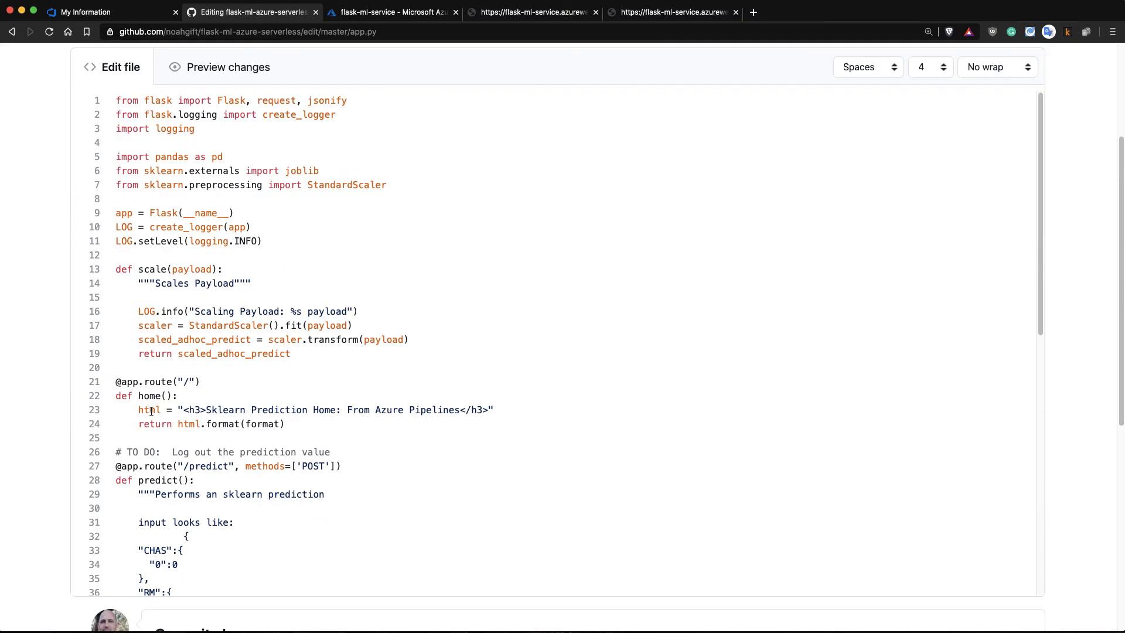
scroll(down, 3)
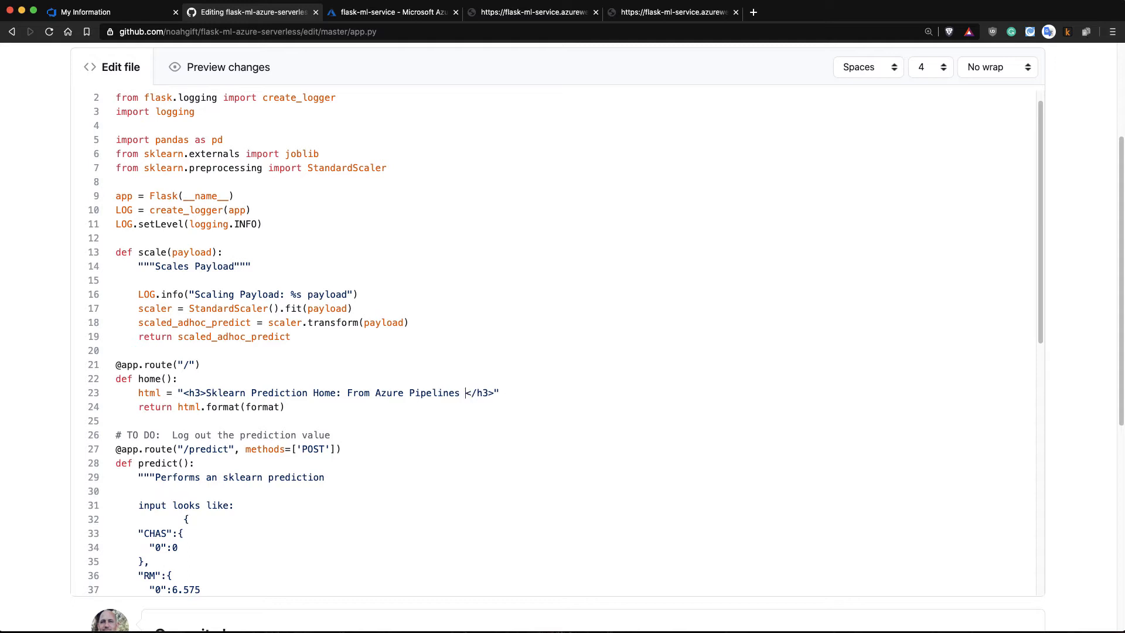
text((Contin)
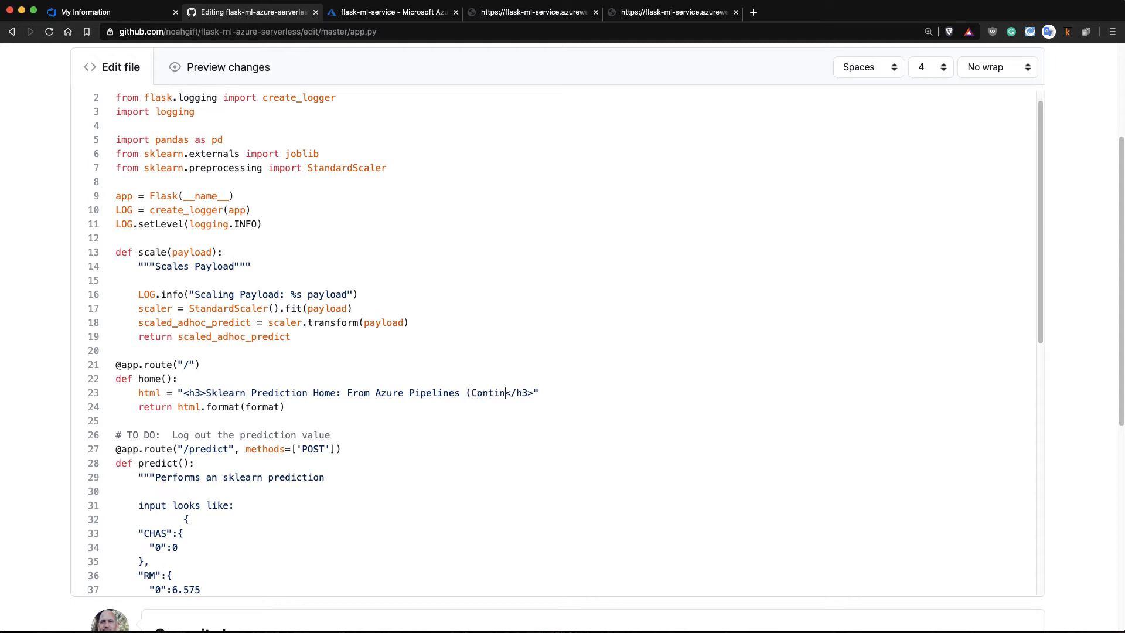
text(Continuous Delivery)
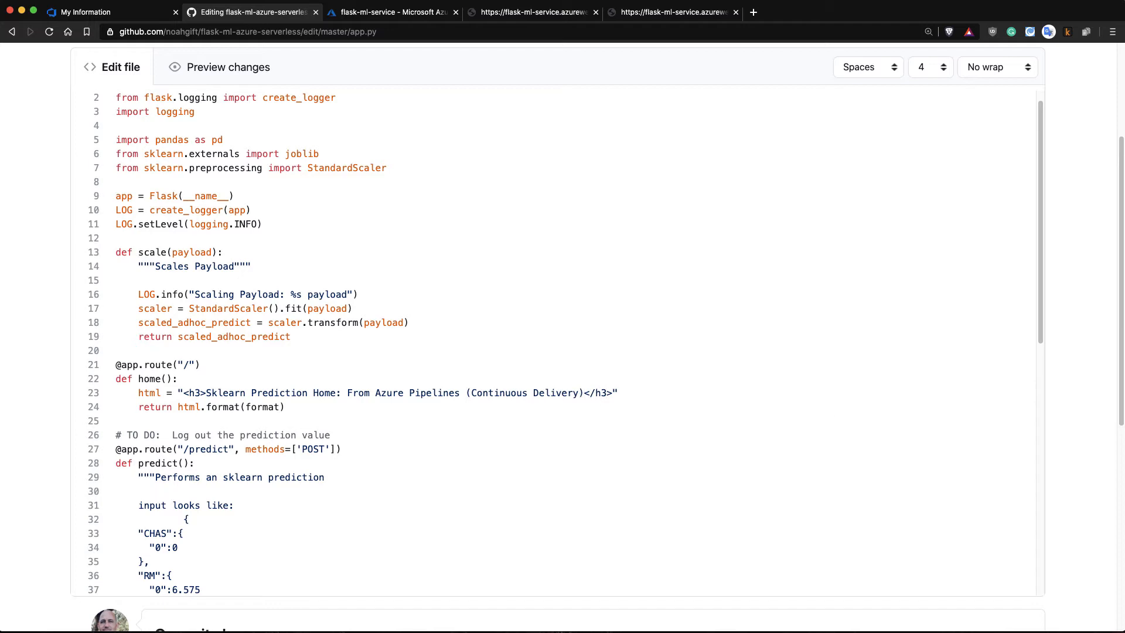
Step: Commit the heading change directly to the master branch
scroll(down, 3)
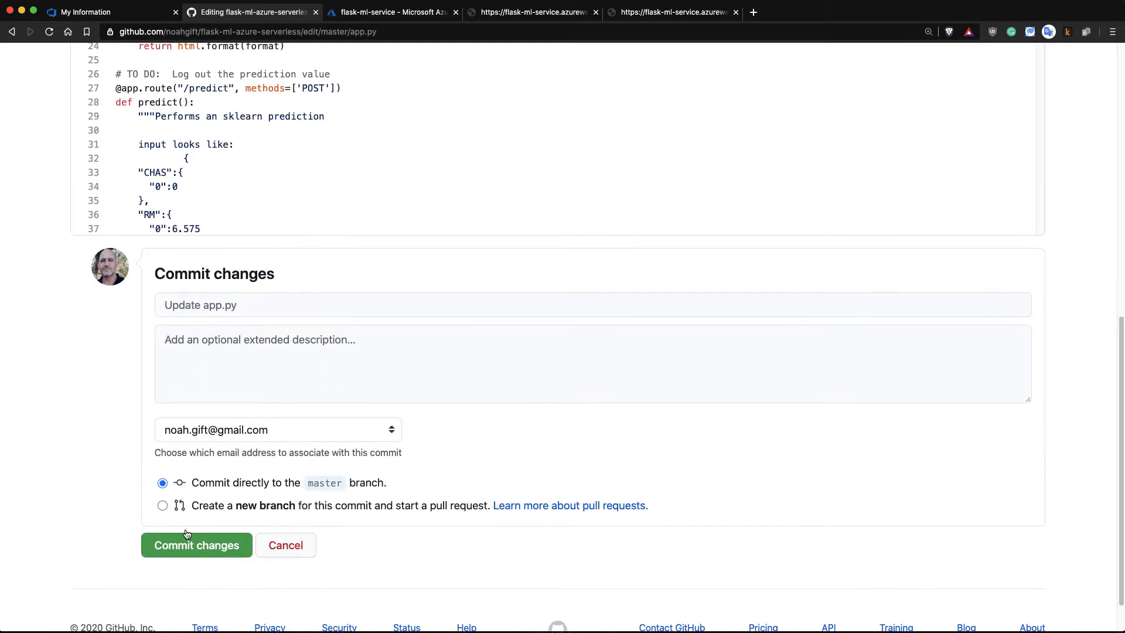
click(195, 545)
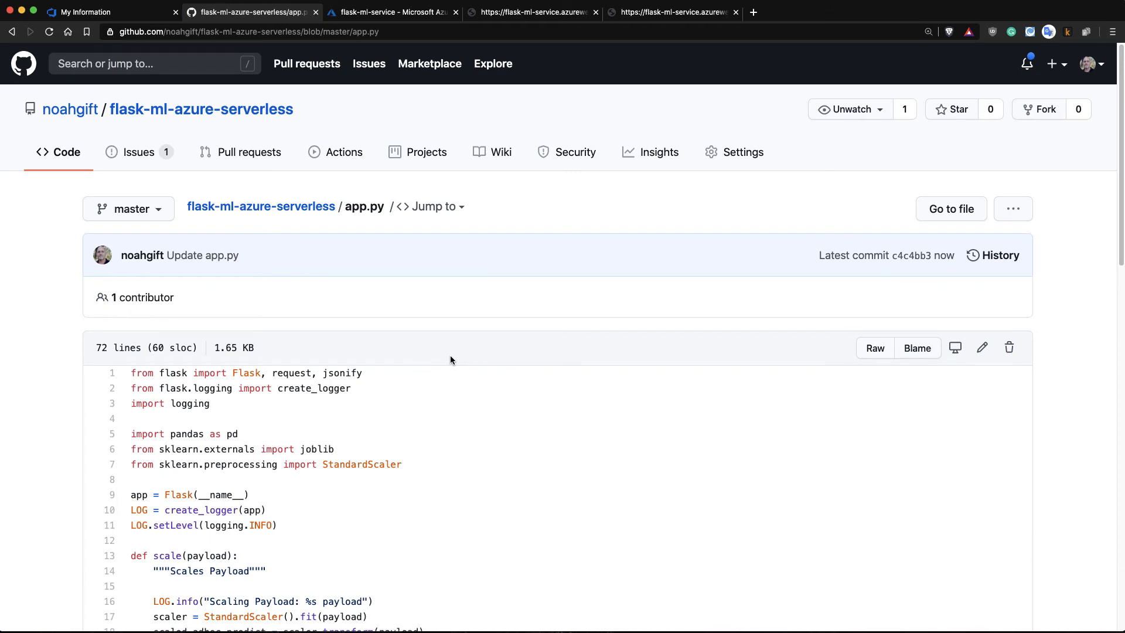
Step: List the flask-ml-azure-serverless pipeline runs, showing new run #20200806.3 'Update app.py' in progress
click(94, 12)
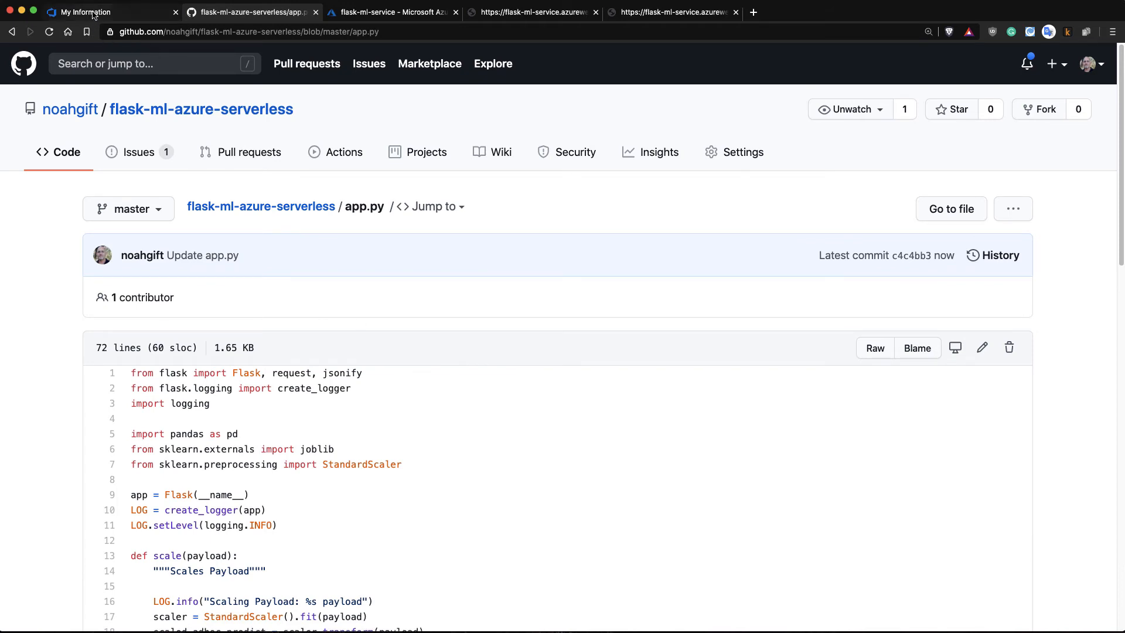
click(248, 12)
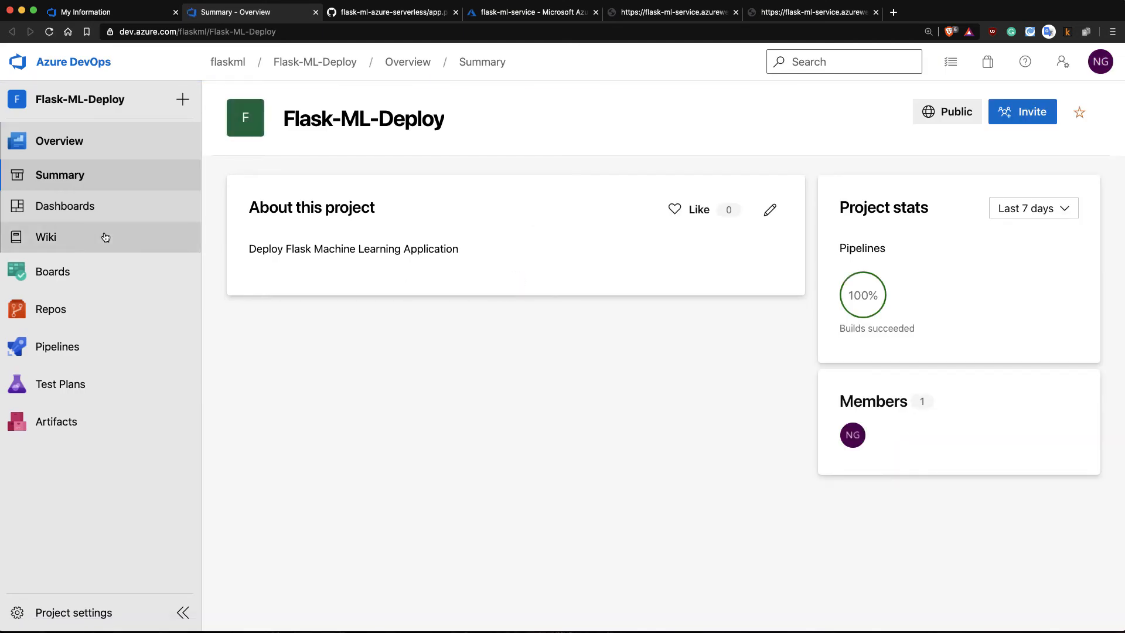
click(58, 347)
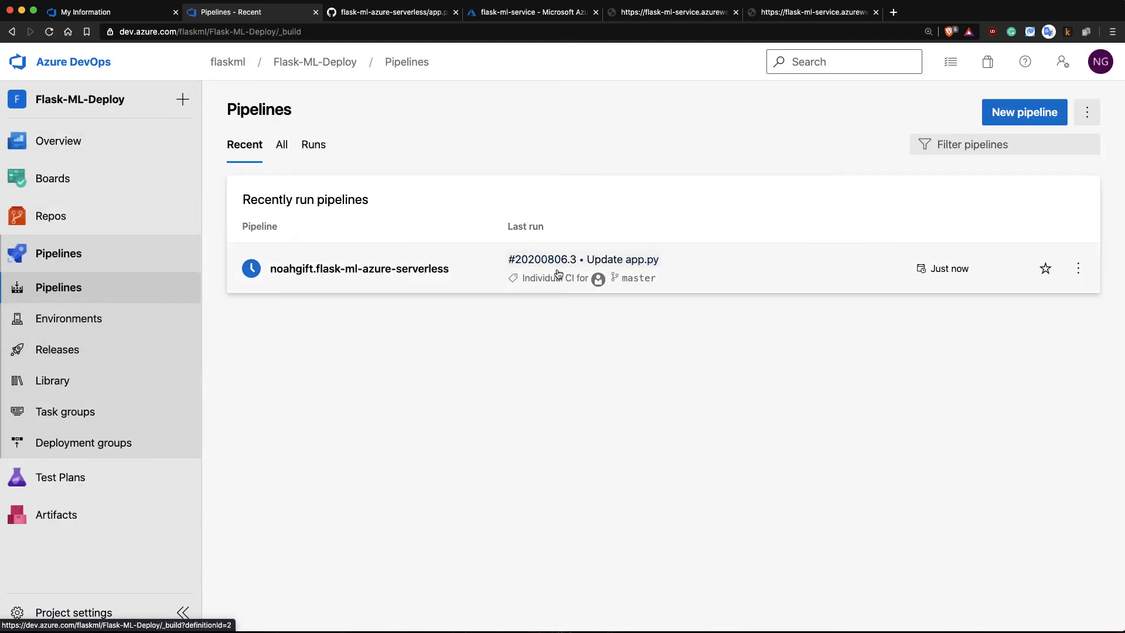
click(358, 268)
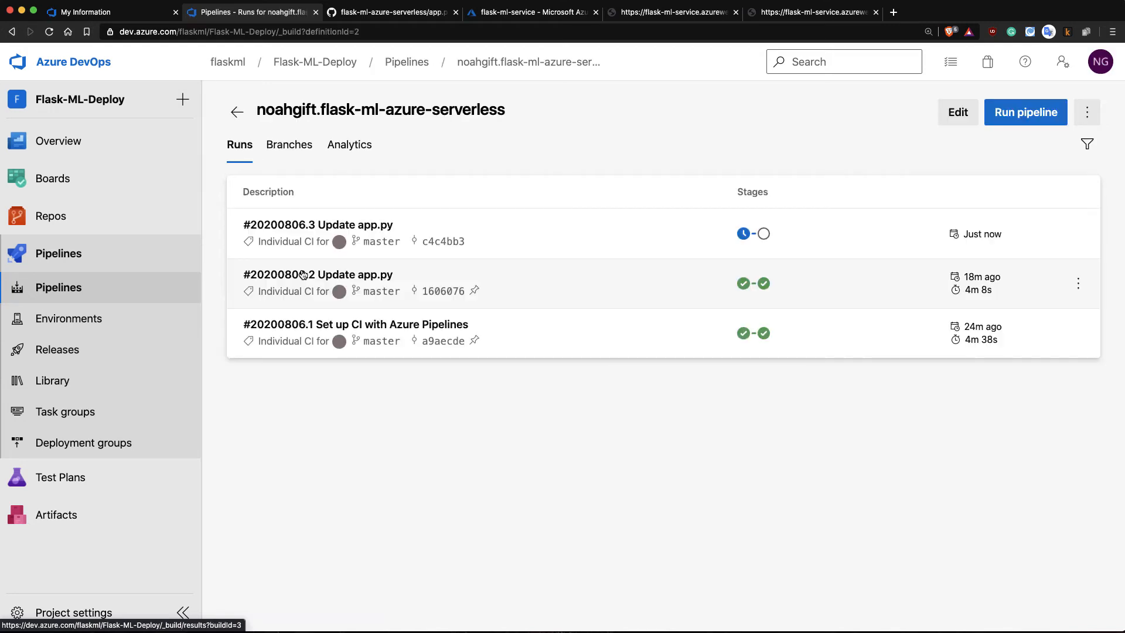
mouse_move(744, 233)
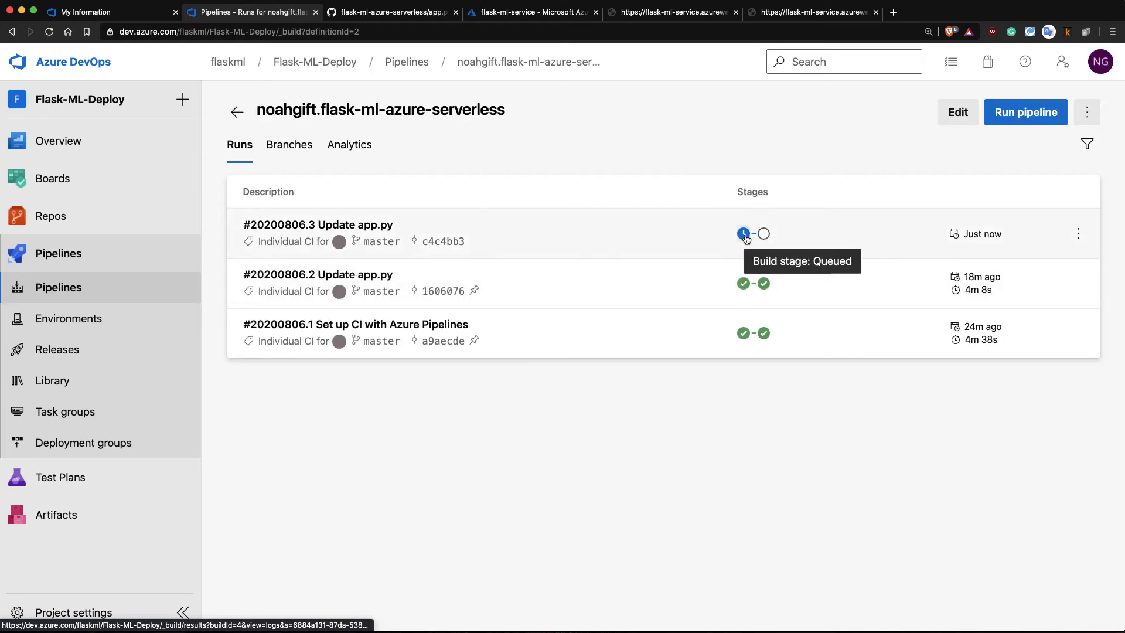
mouse_move(379, 241)
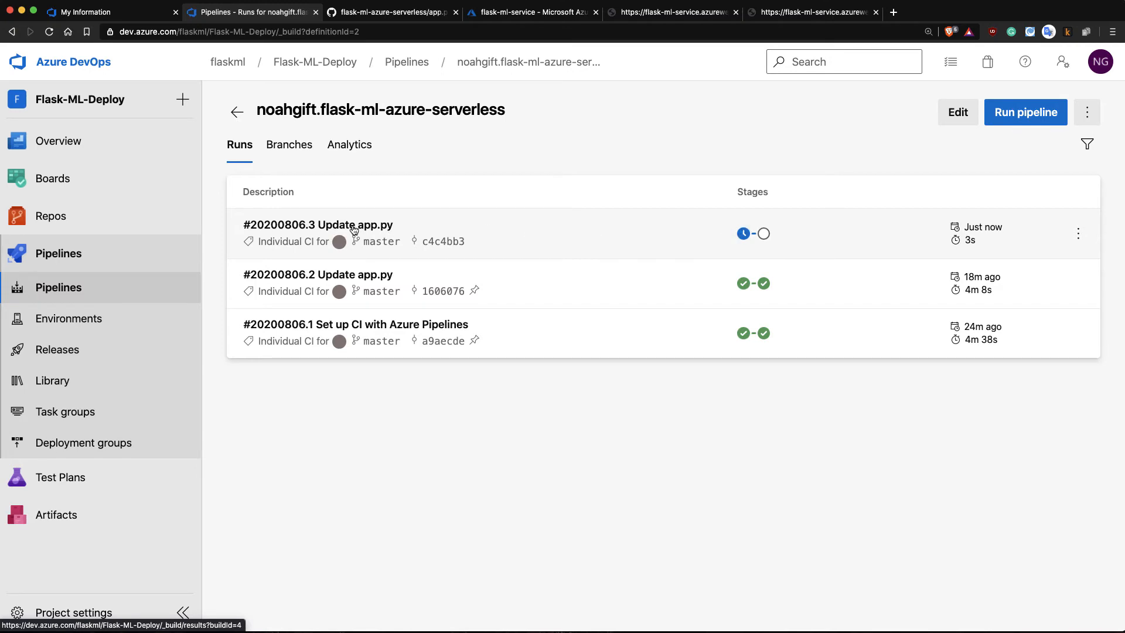
Step: Follow run 20200806.3 to completion and view its Deploy Azure Web App log
click(317, 225)
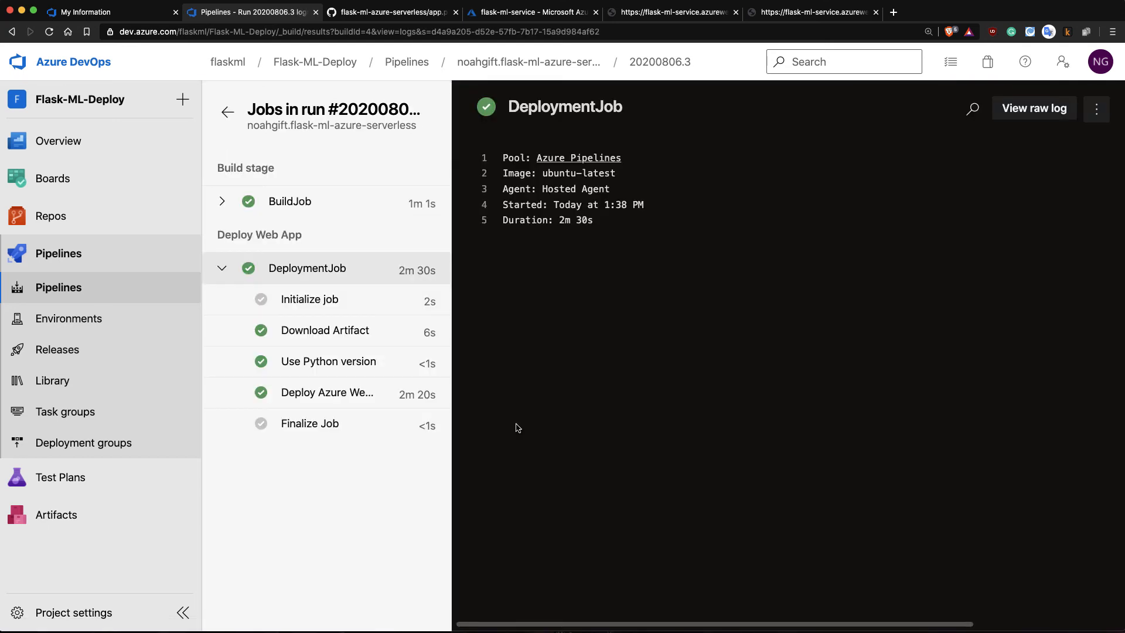
mouse_move(324, 331)
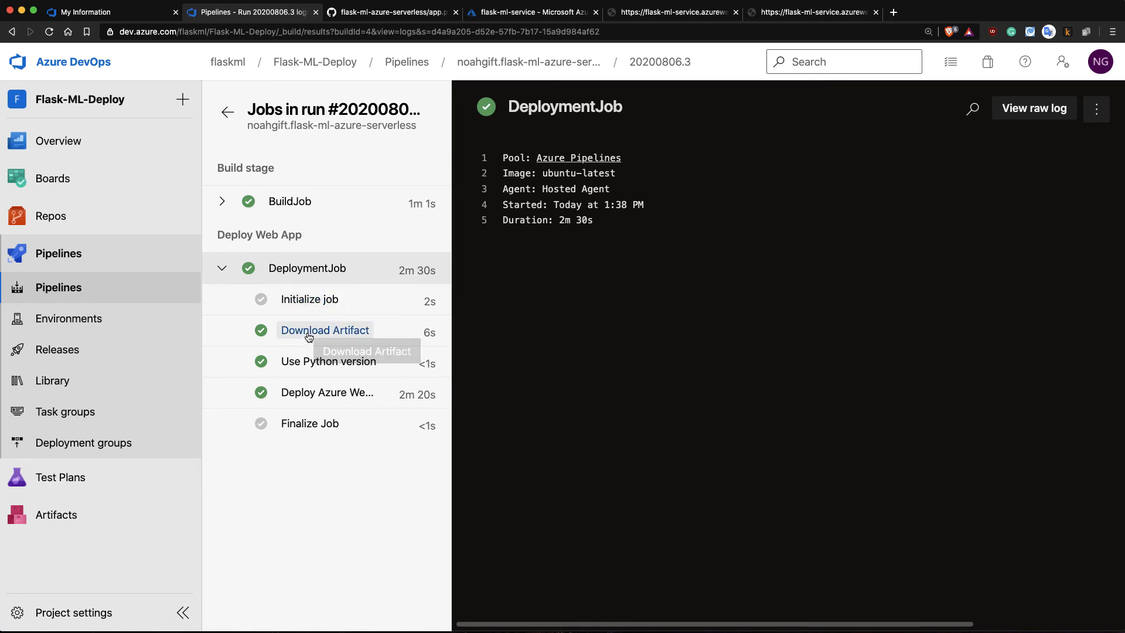
mouse_move(305, 361)
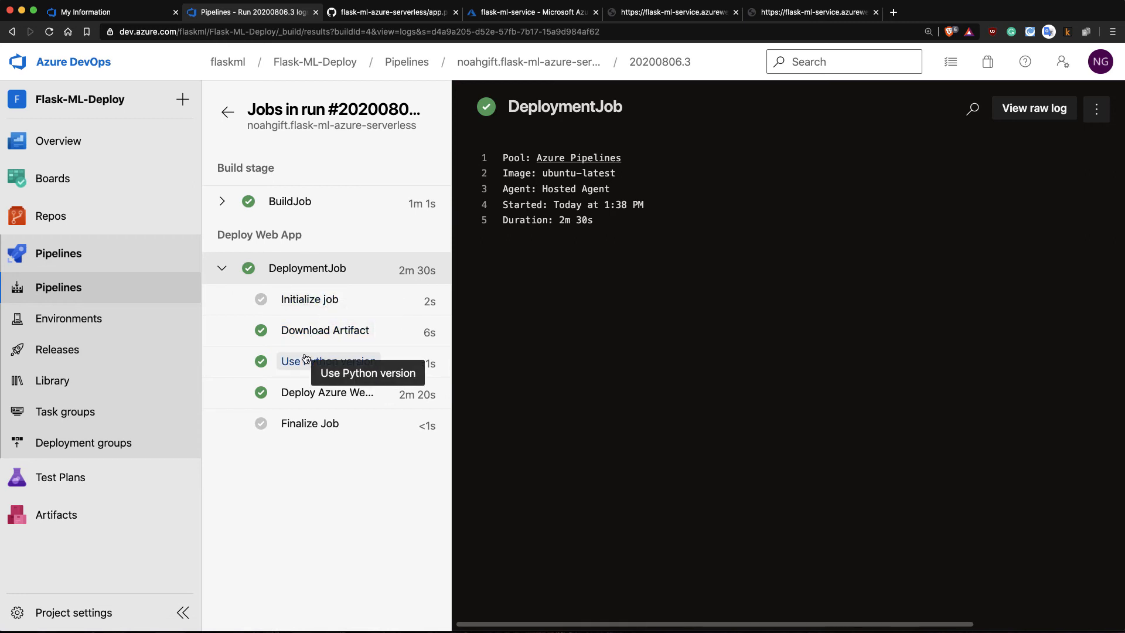
click(327, 393)
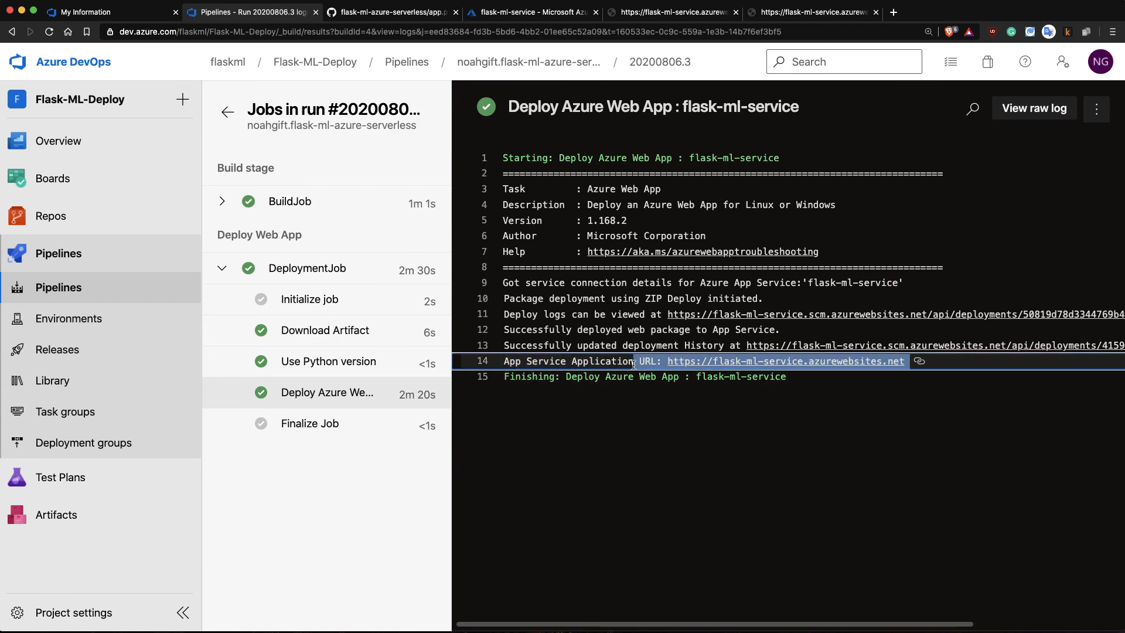
Step: Launch the App Service URL in a new tab, confirming the 'From Azure Pipelines (Continuous Delivery)' heading
right_click(782, 361)
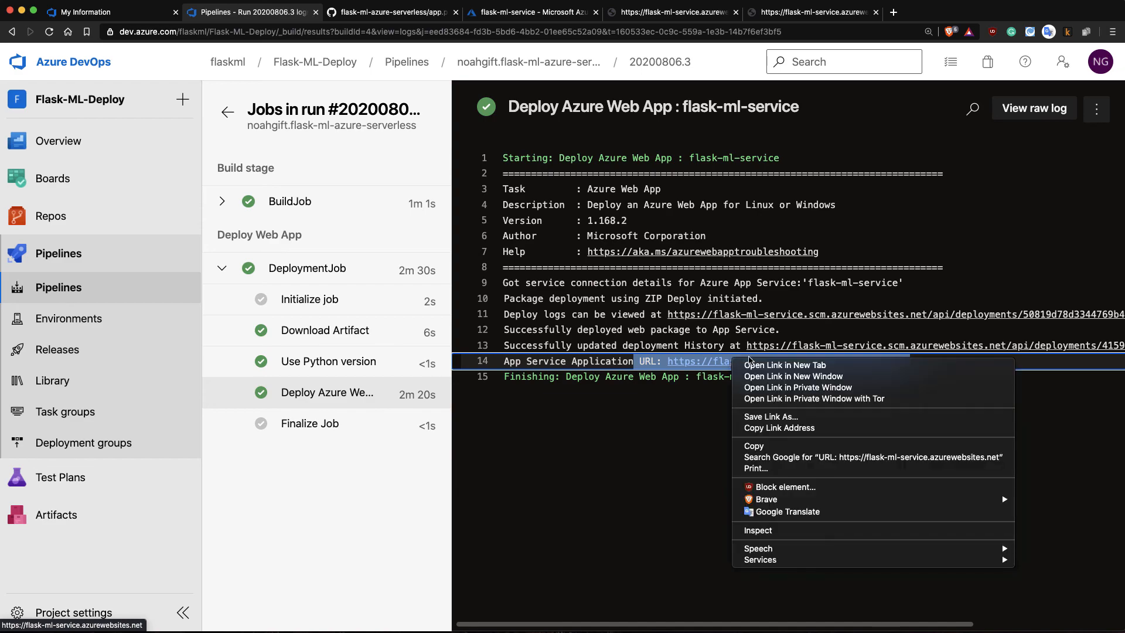
click(784, 366)
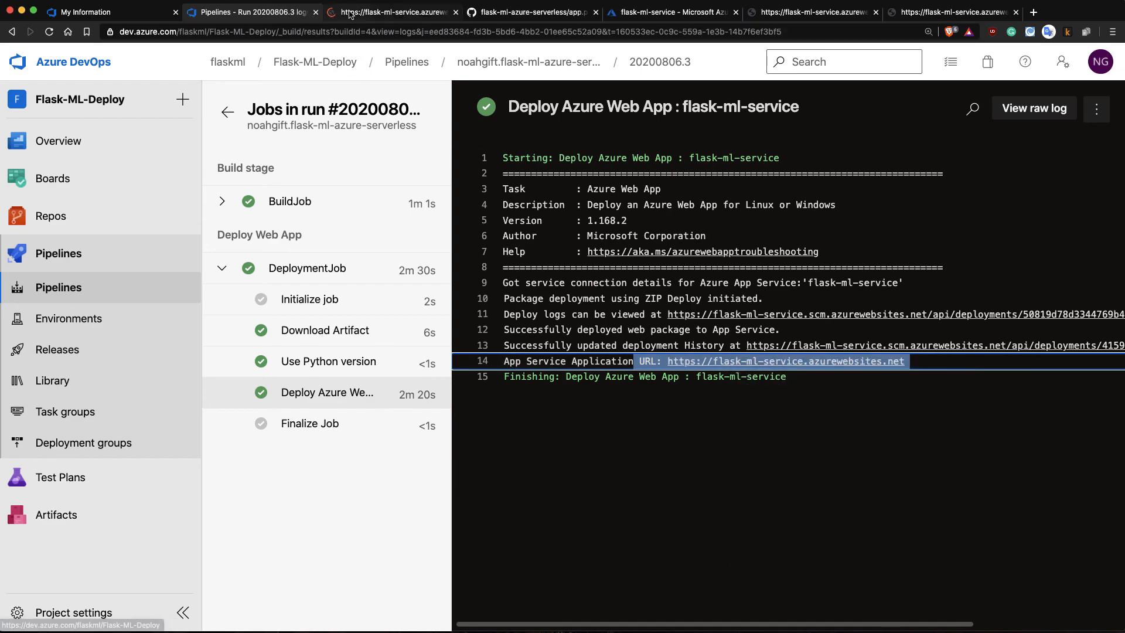
click(393, 11)
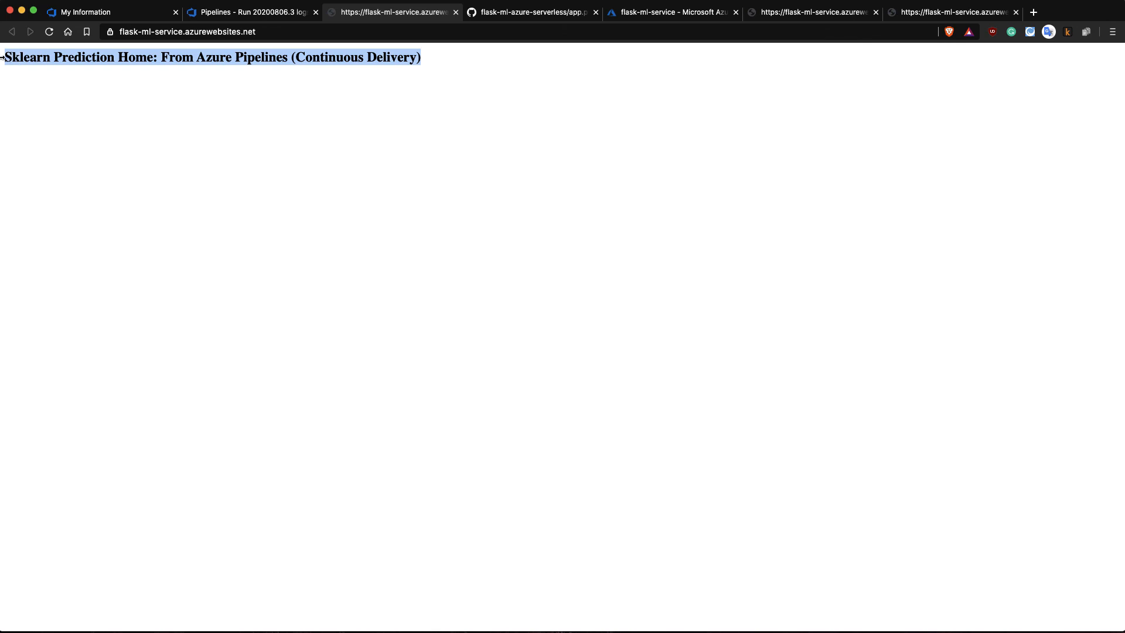
click(108, 11)
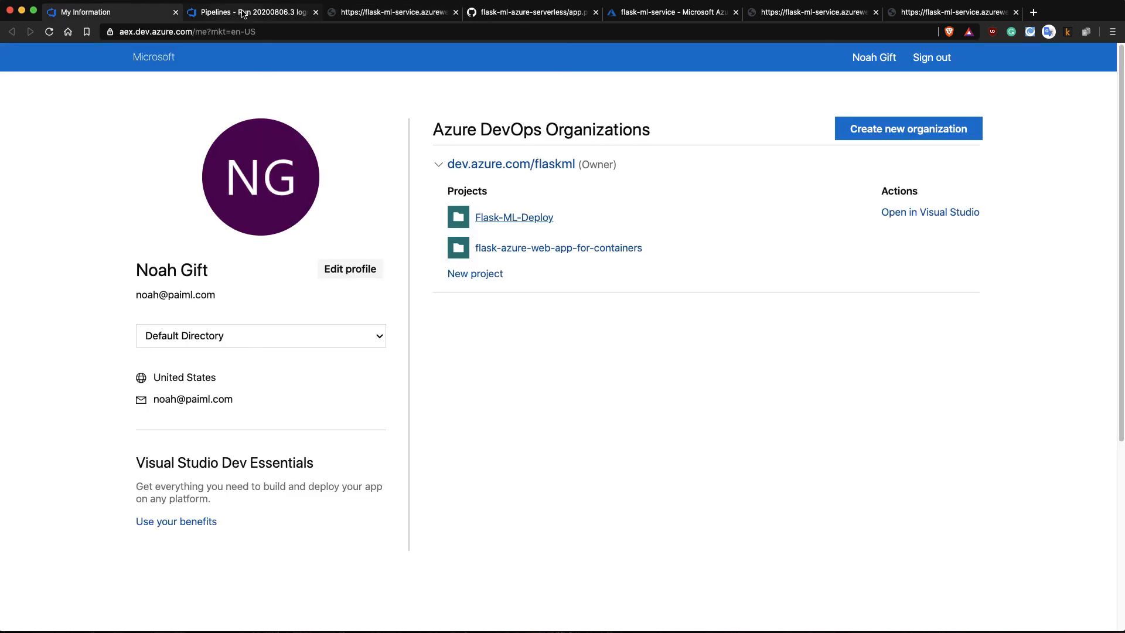
mouse_move(247, 11)
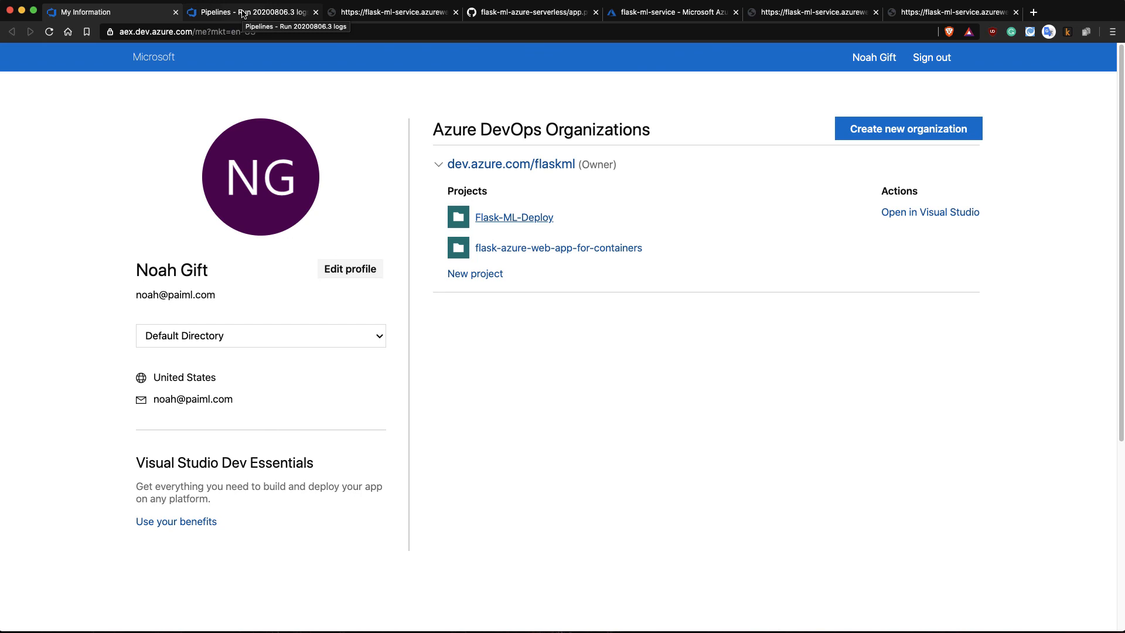